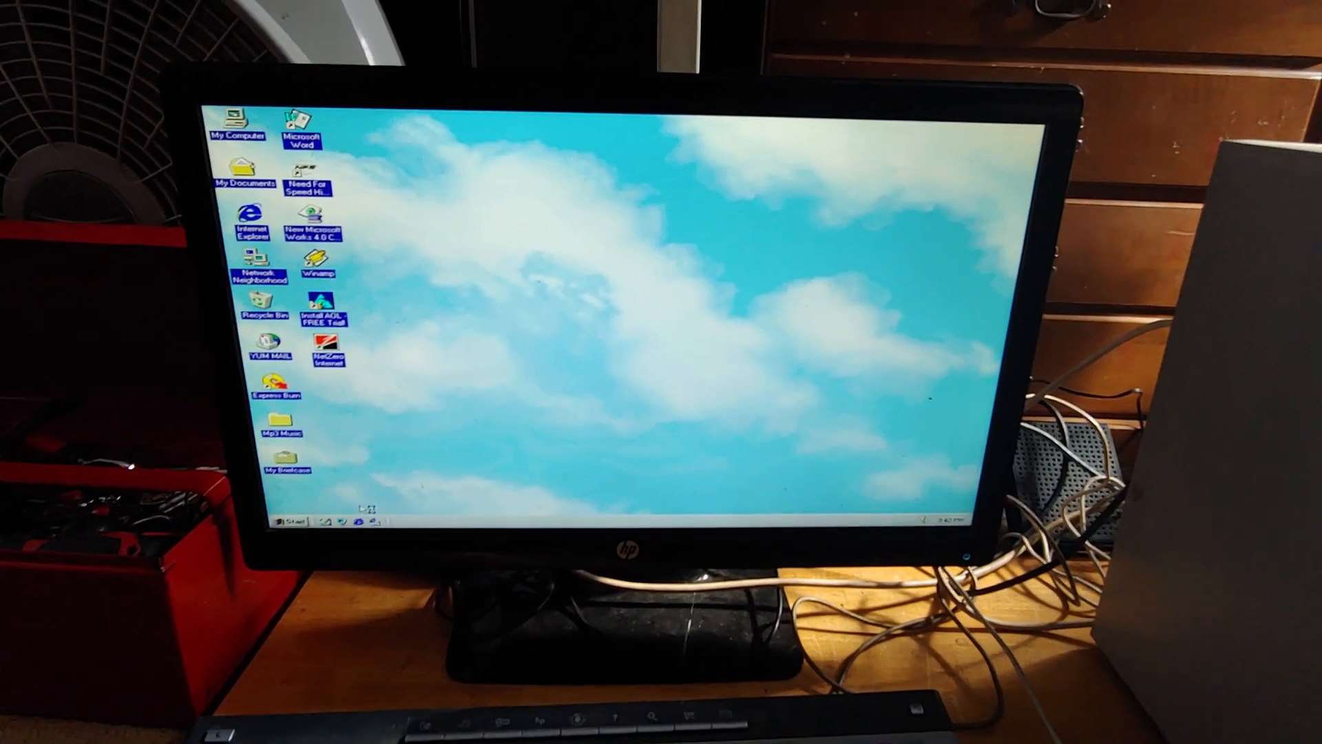
# Step: Launch Internet Explorer from its desktop icon, reaching the Cannot find server page
pyautogui.doubleClick(252, 219)
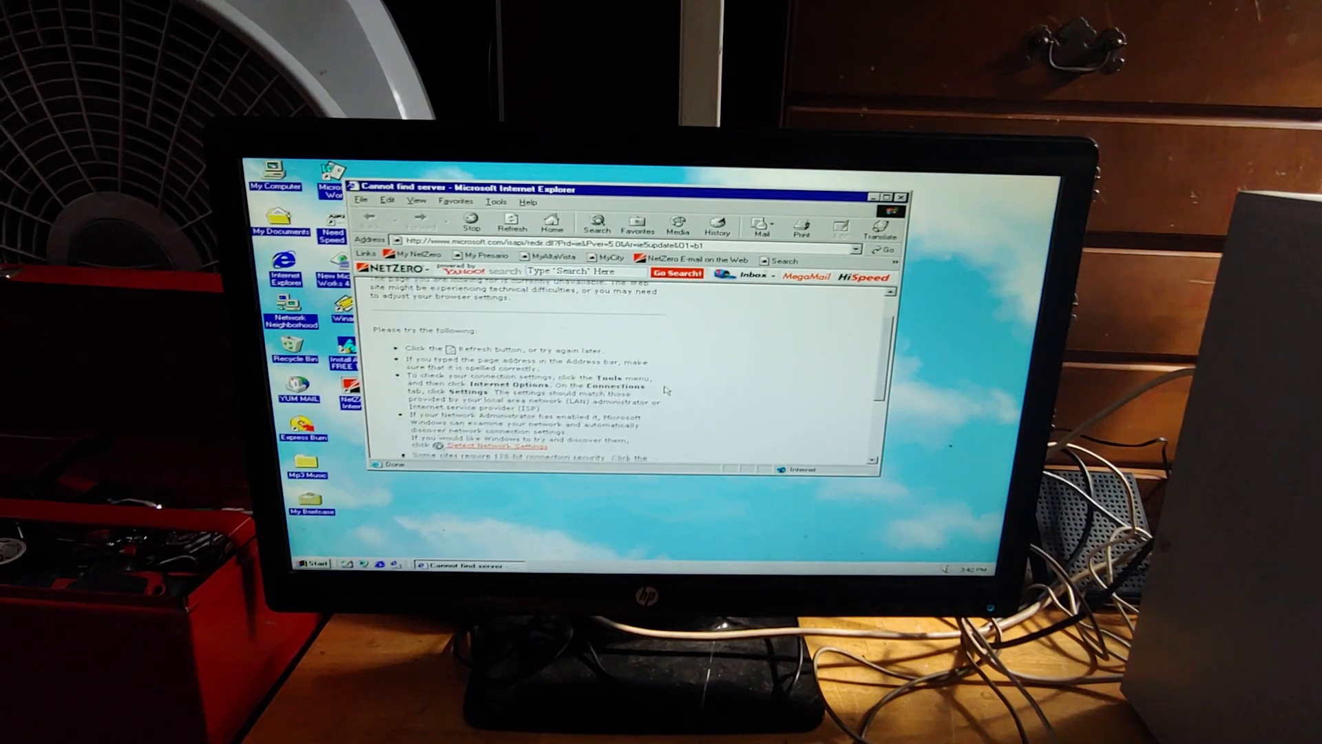
# Step: Read the error page's troubleshooting suggestions, then bring up Internet Properties
pyautogui.scroll(-3)
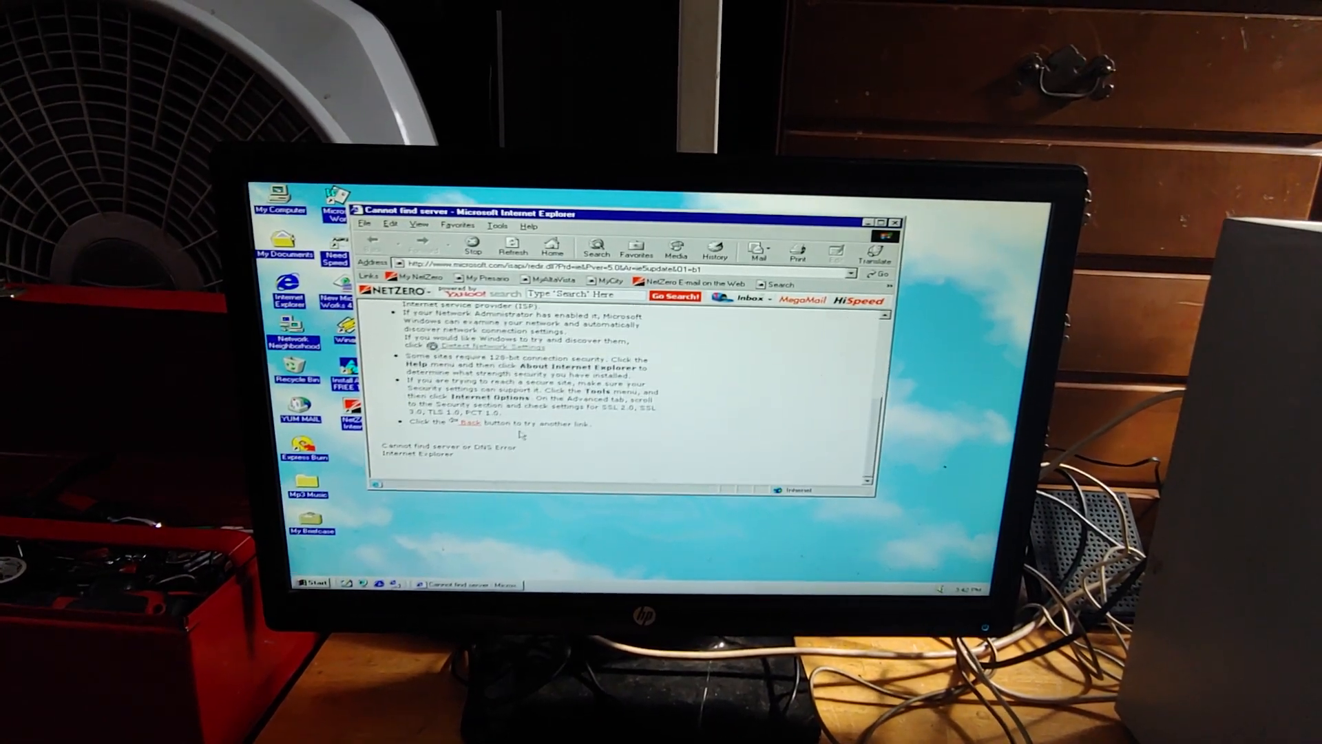
pyautogui.click(308, 585)
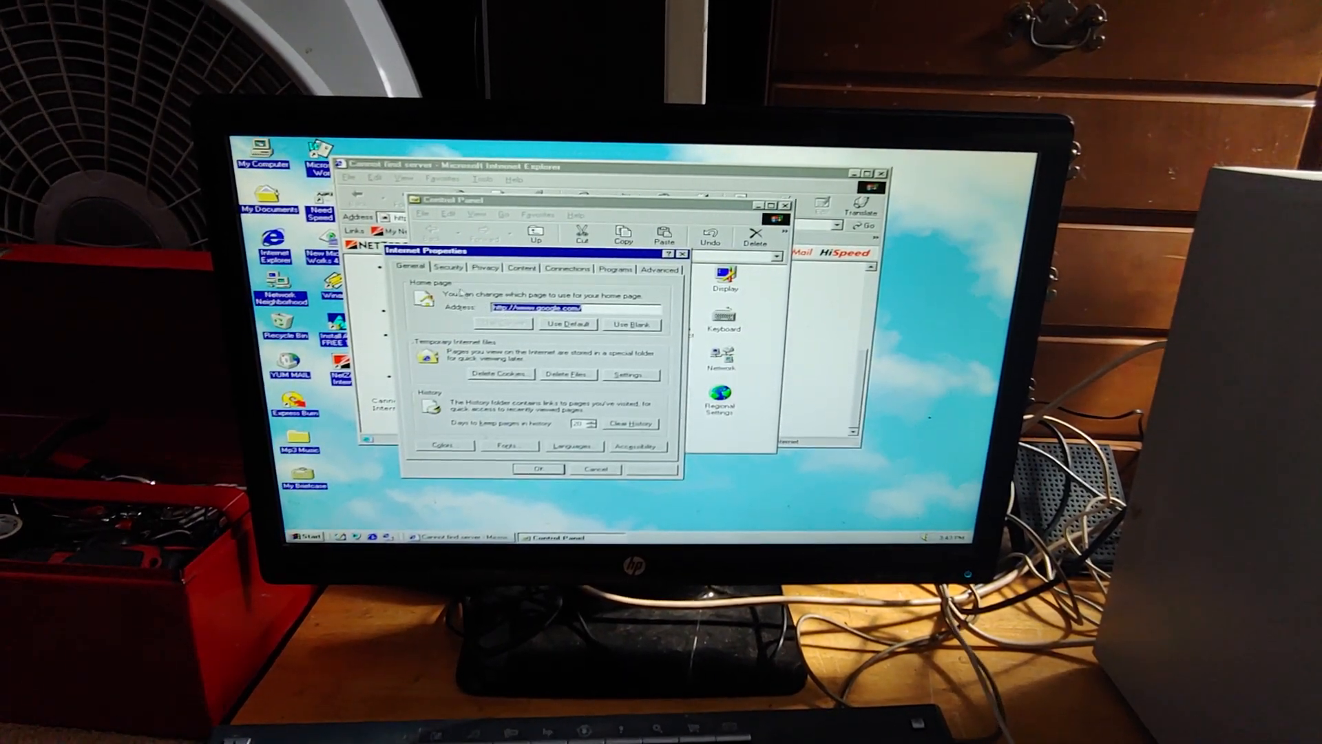
# Step: Look over Internet Properties' Security and Connections tabs, then close the dialog
pyautogui.click(448, 271)
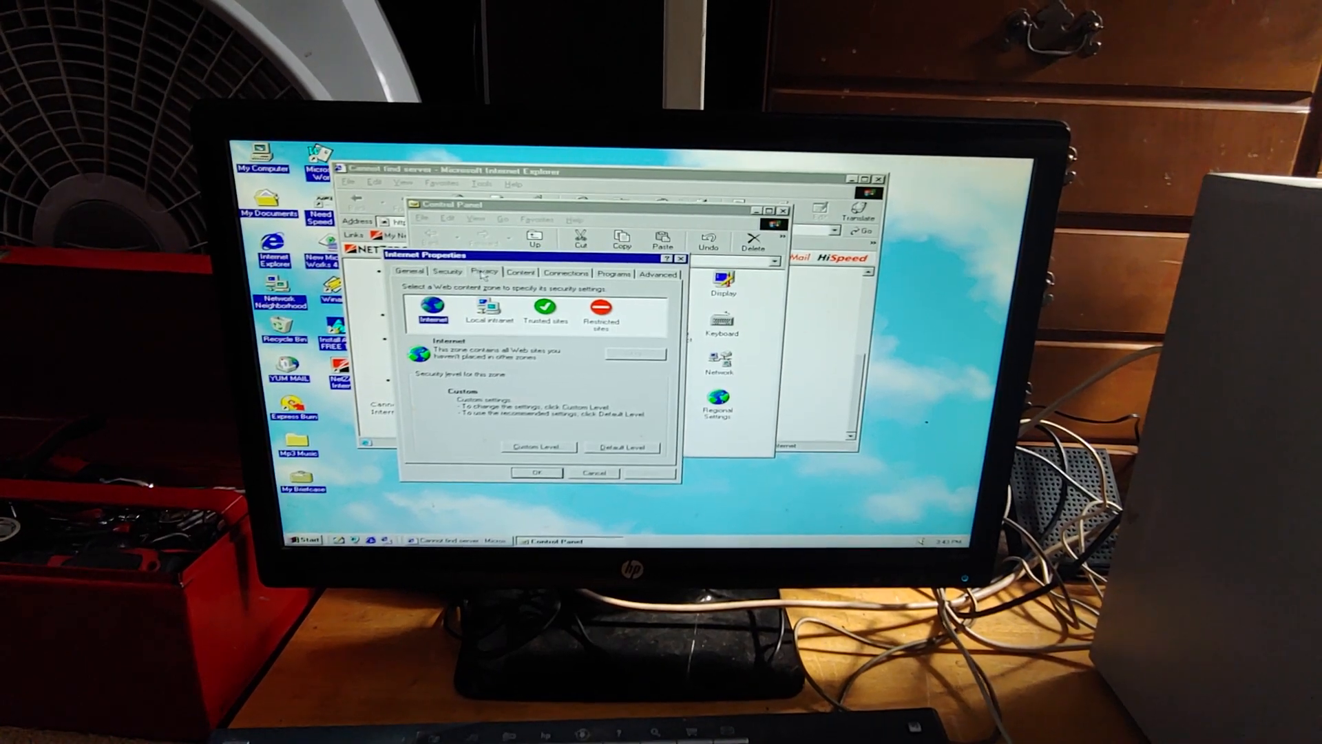
pyautogui.click(569, 276)
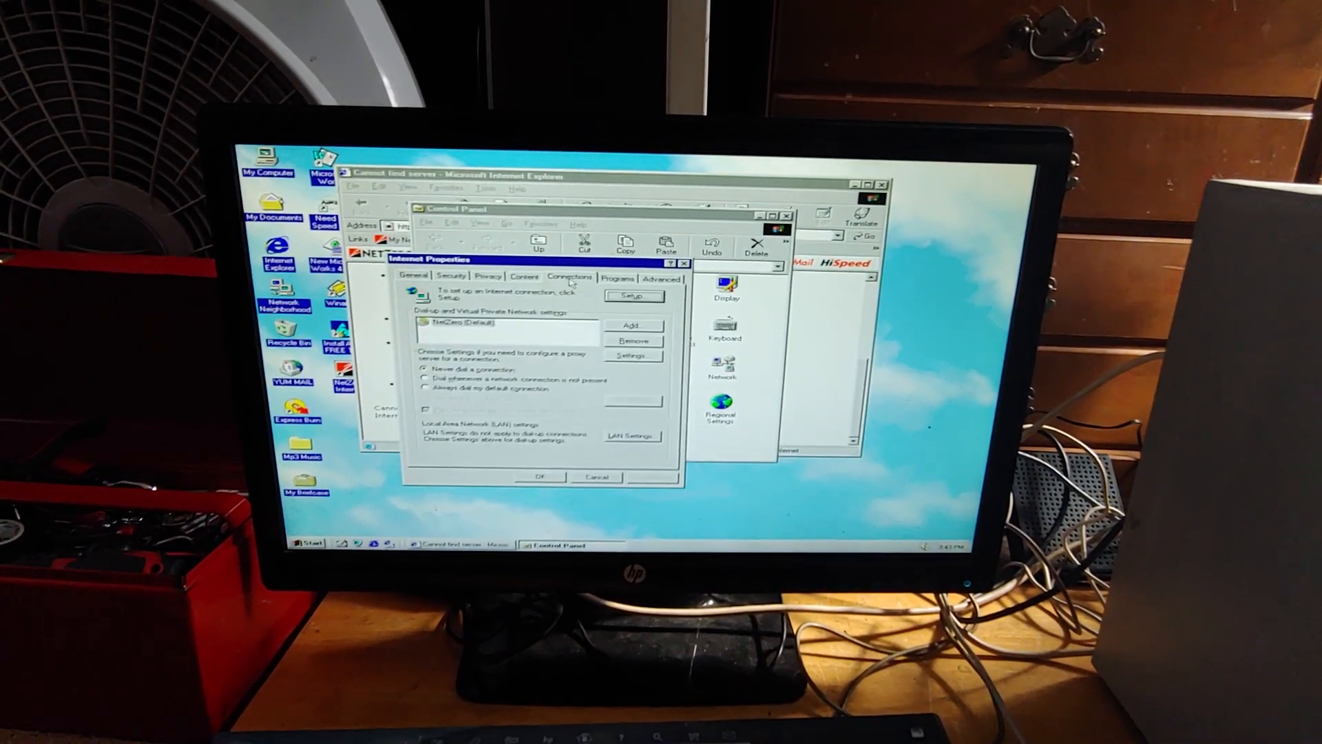
pyautogui.click(662, 281)
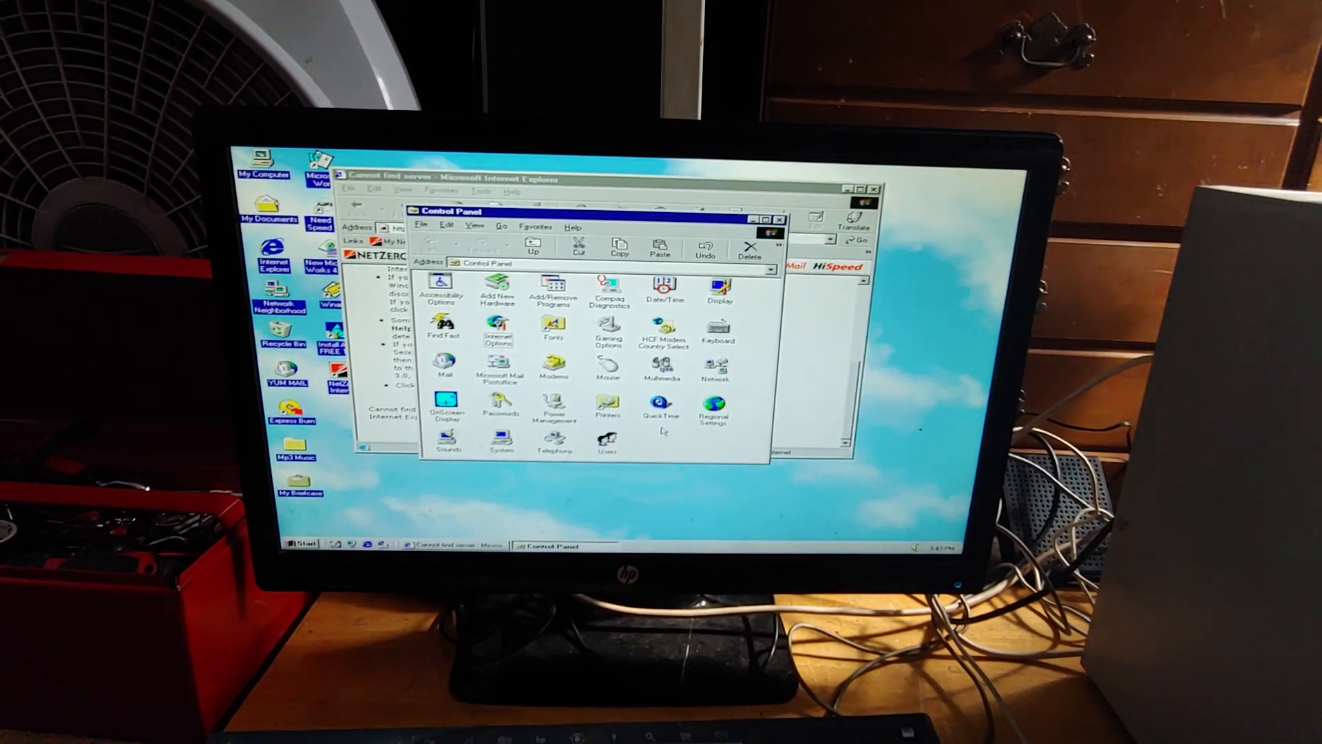
# Step: Review Network identification, Client for Microsoft Networks and the DFE-530TX+ adapter, then begin adding a component
pyautogui.doubleClick(717, 369)
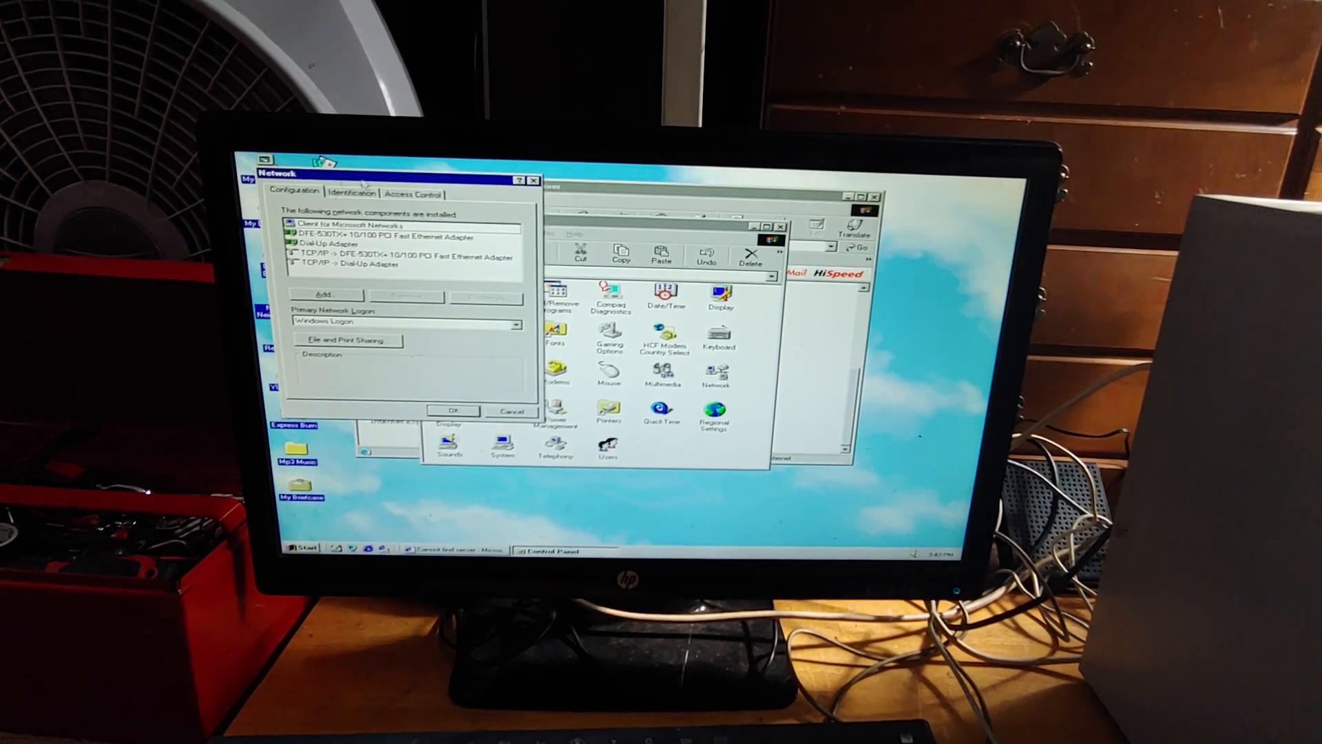
pyautogui.click(371, 211)
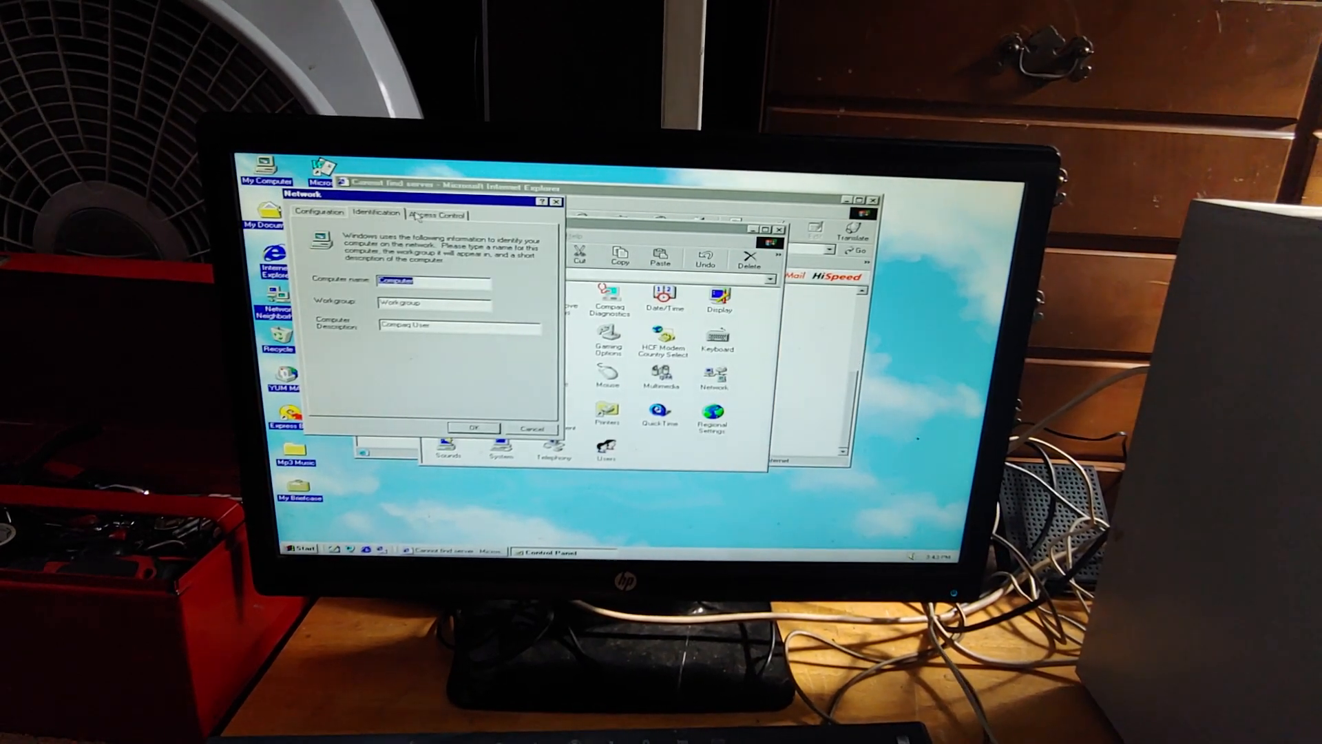
pyautogui.click(321, 213)
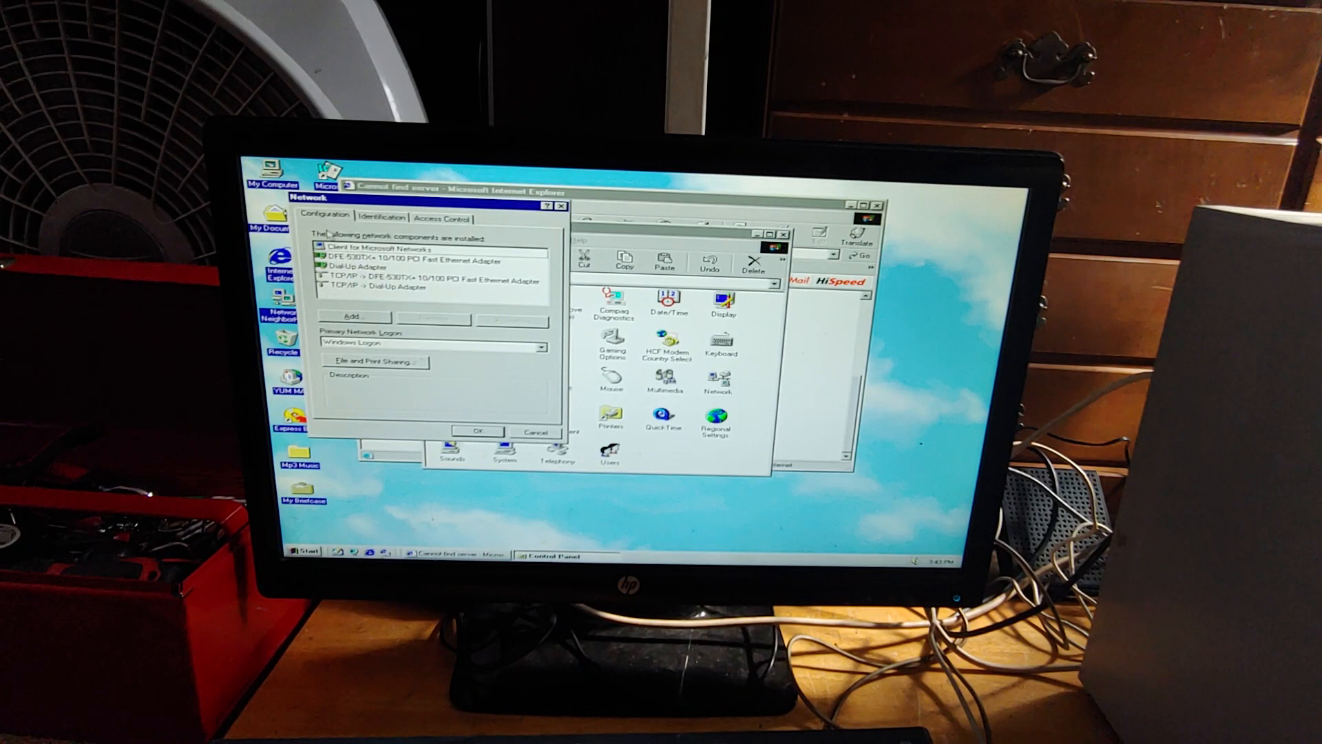
pyautogui.click(388, 249)
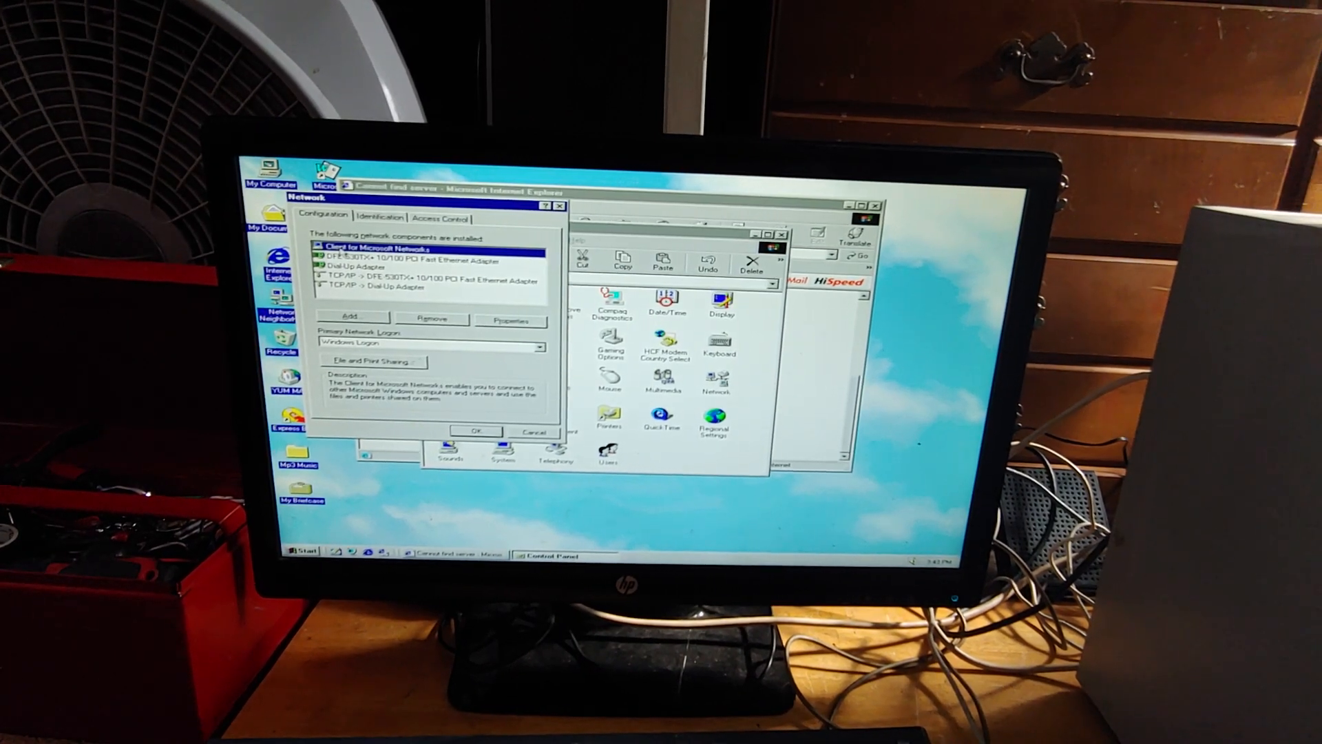
pyautogui.click(430, 259)
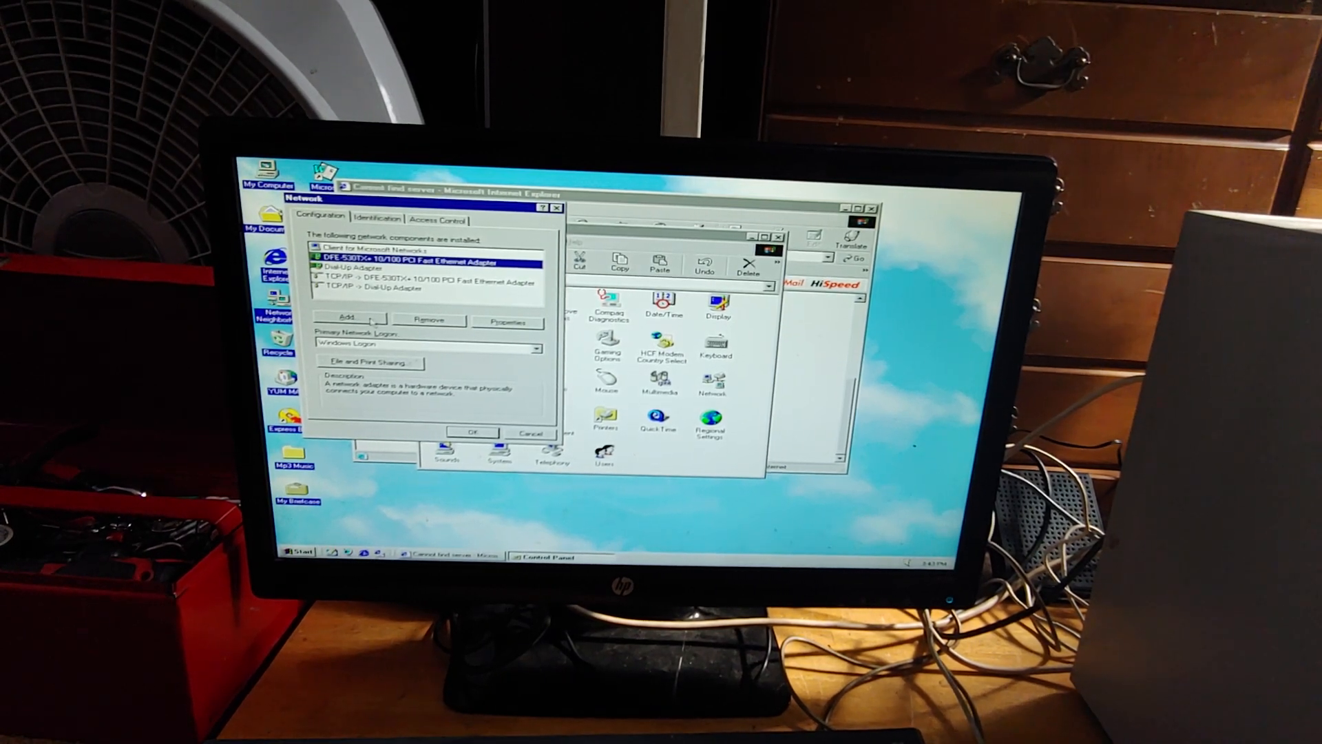
pyautogui.click(351, 319)
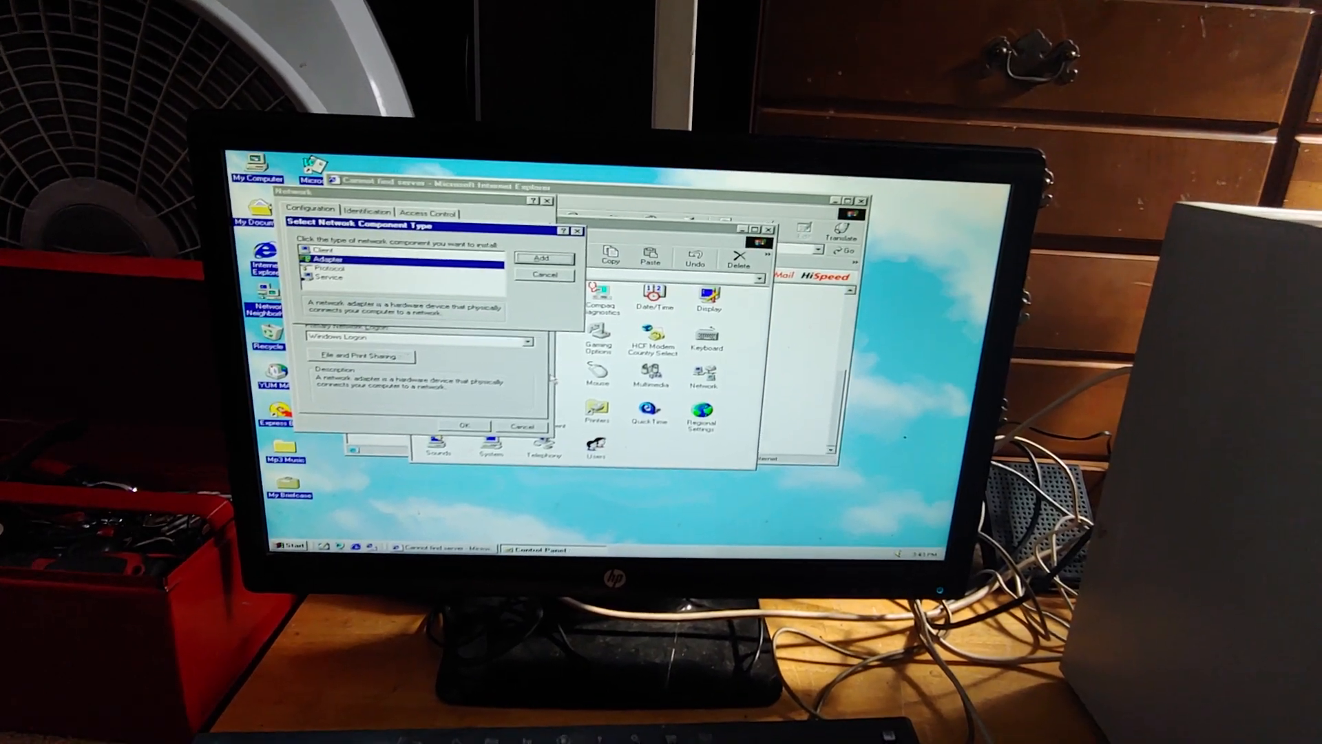
# Step: Confirm adding the network adapter and dismiss the restart prompt without restarting
pyautogui.click(544, 274)
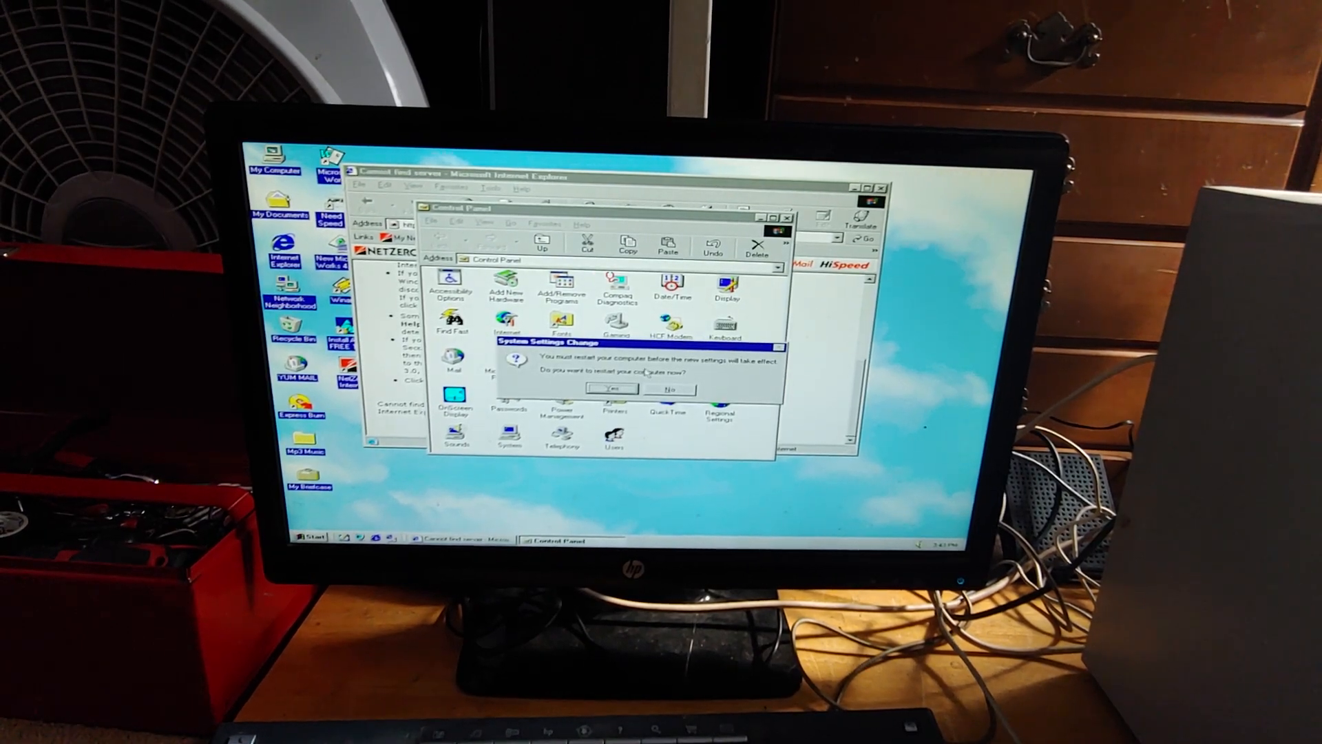
pyautogui.click(669, 388)
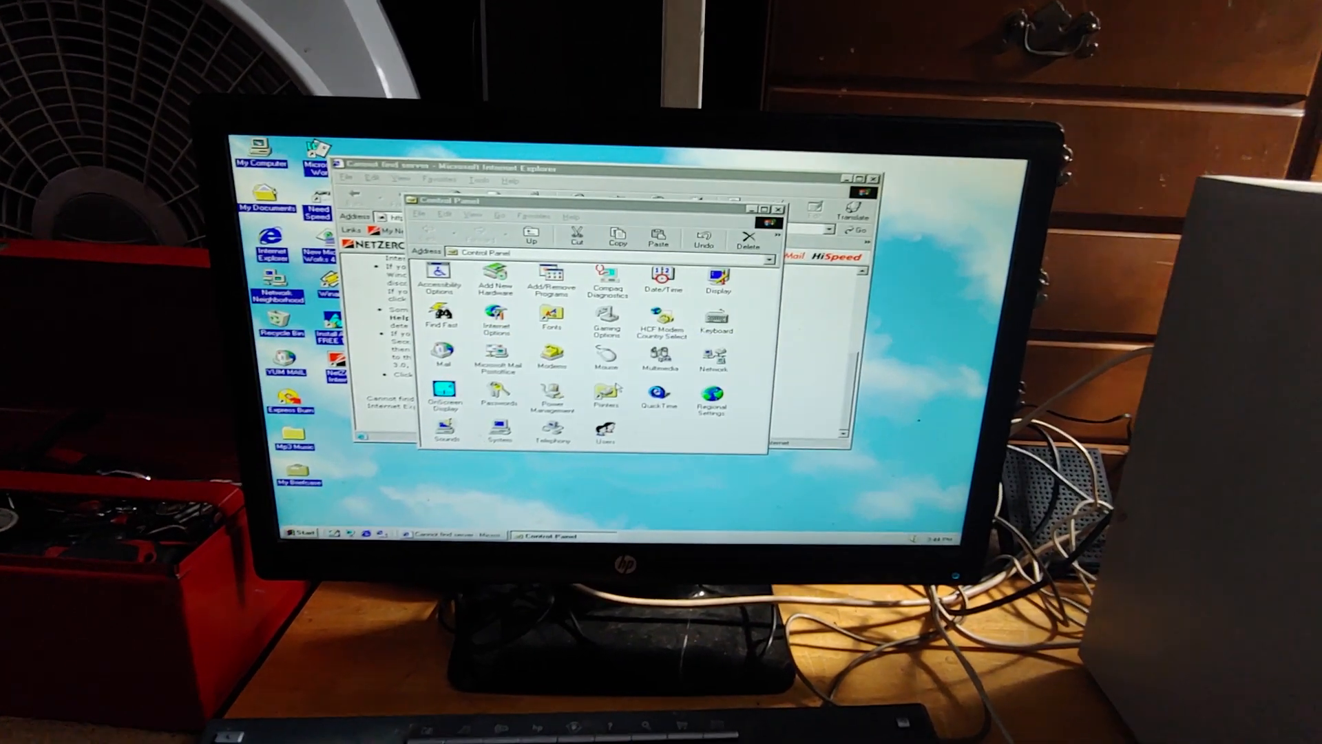